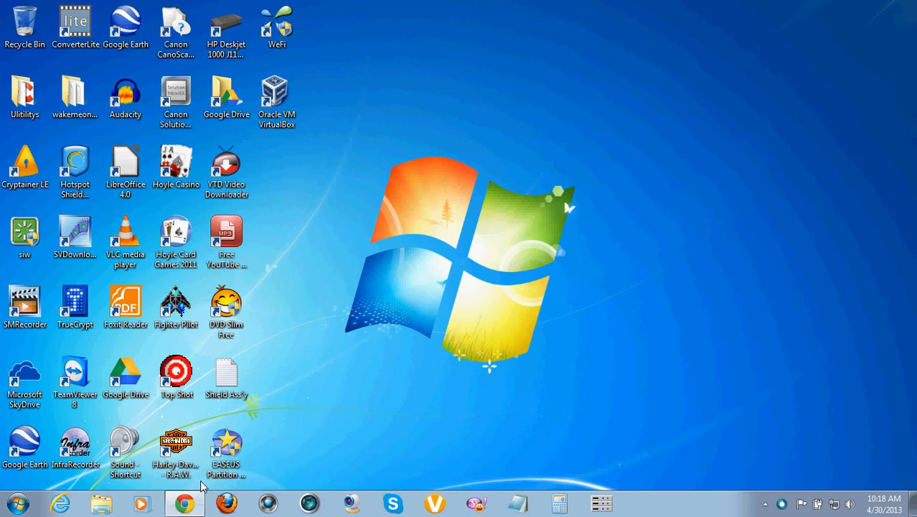
- Bring Chrome forward showing the Google Search results for "google voice"
{"action": "left_click", "coordinate": [183, 503]}
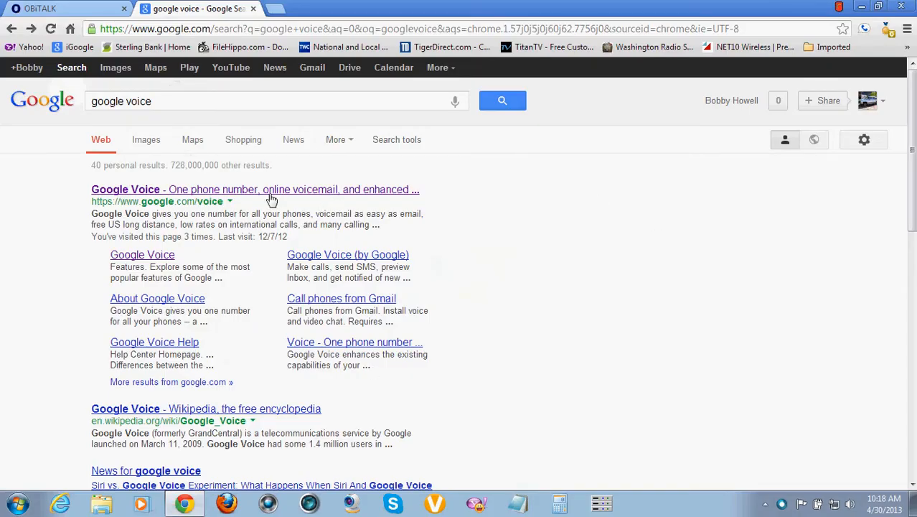
{"action": "mouse_move", "coordinate": [204, 214]}
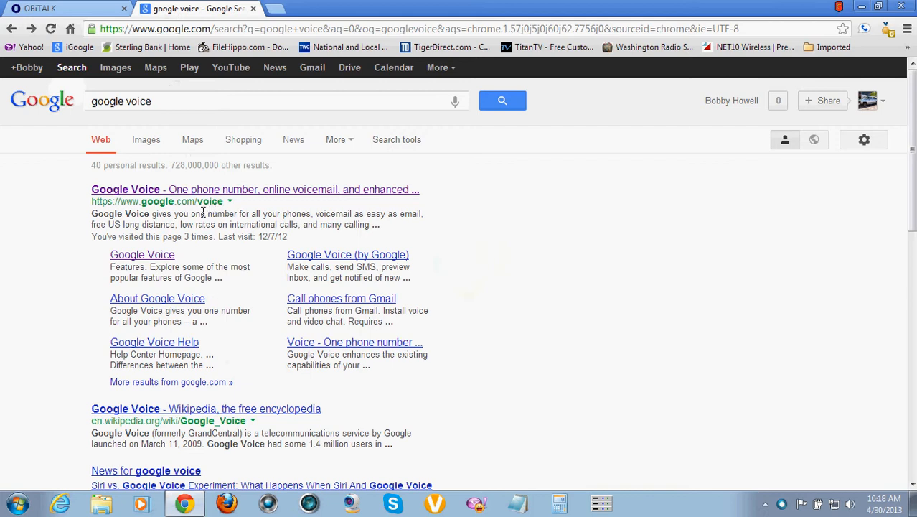
{"action": "mouse_move", "coordinate": [201, 258]}
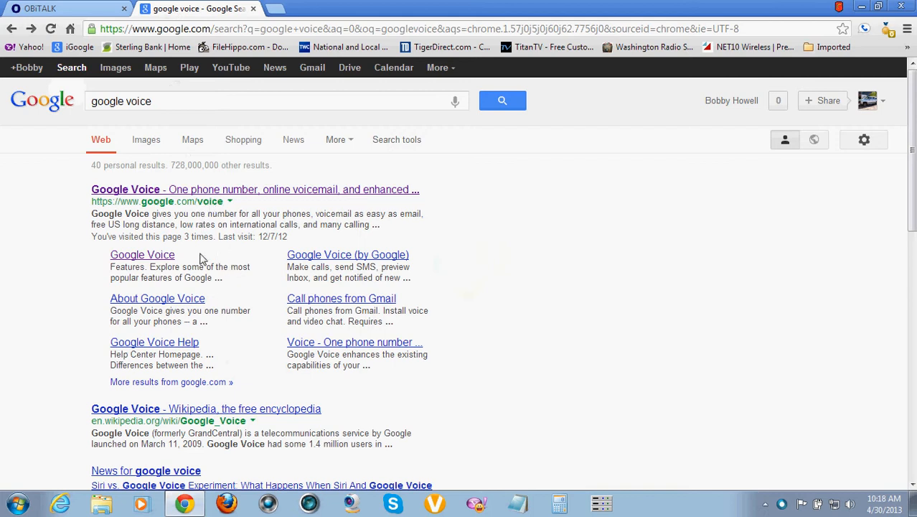
{"action": "mouse_move", "coordinate": [206, 246]}
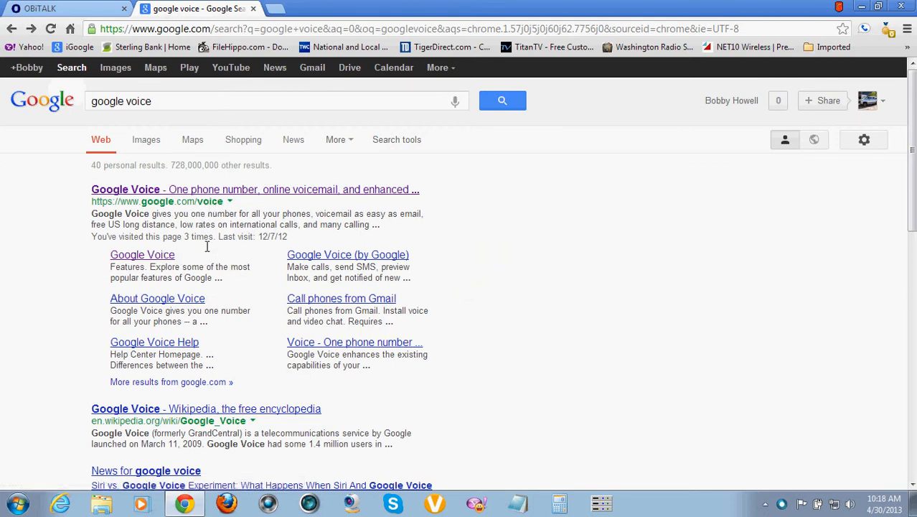
{"action": "mouse_move", "coordinate": [356, 212]}
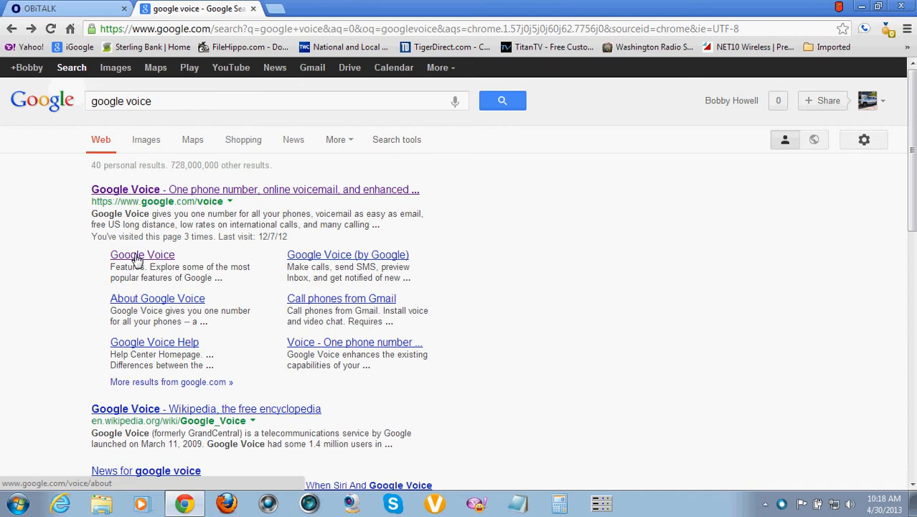
{"action": "left_click", "coordinate": [142, 255]}
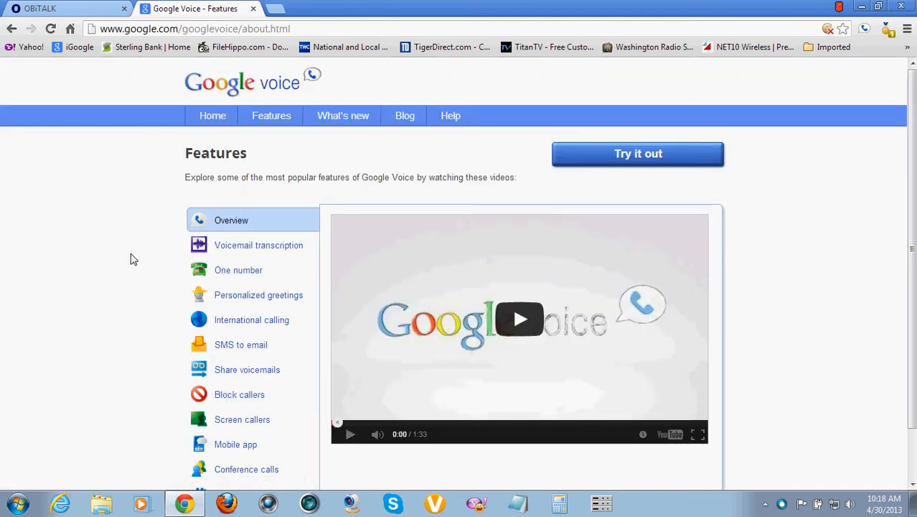
{"action": "scroll", "scroll_direction": "down", "scroll_amount": 3}
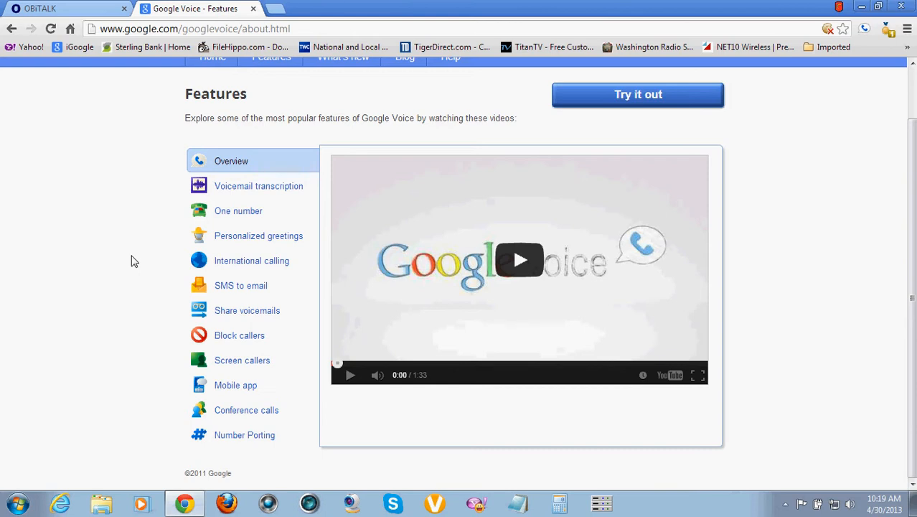
{"action": "mouse_move", "coordinate": [303, 224]}
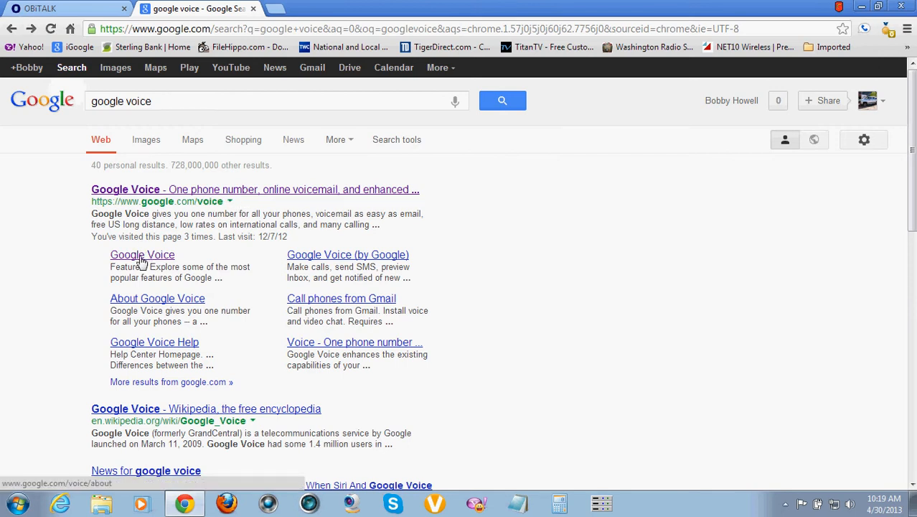
- Reopen the Google Voice Features page and scroll through its overview video and feature list
{"action": "left_click", "coordinate": [142, 255]}
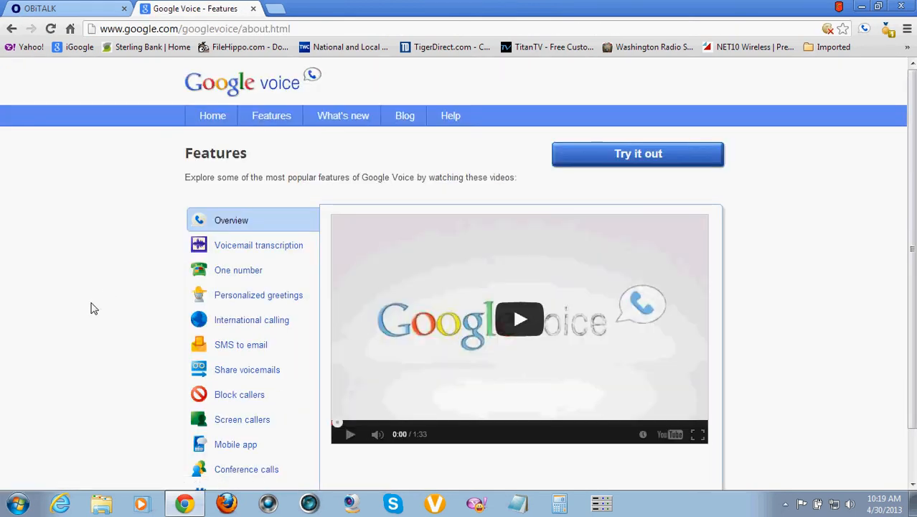
{"action": "scroll", "scroll_direction": "down", "scroll_amount": 3}
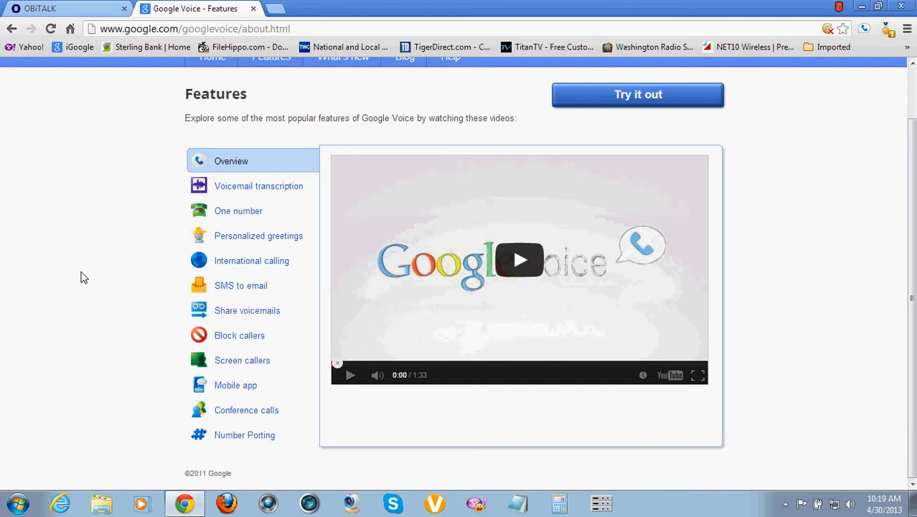
{"action": "mouse_move", "coordinate": [90, 222]}
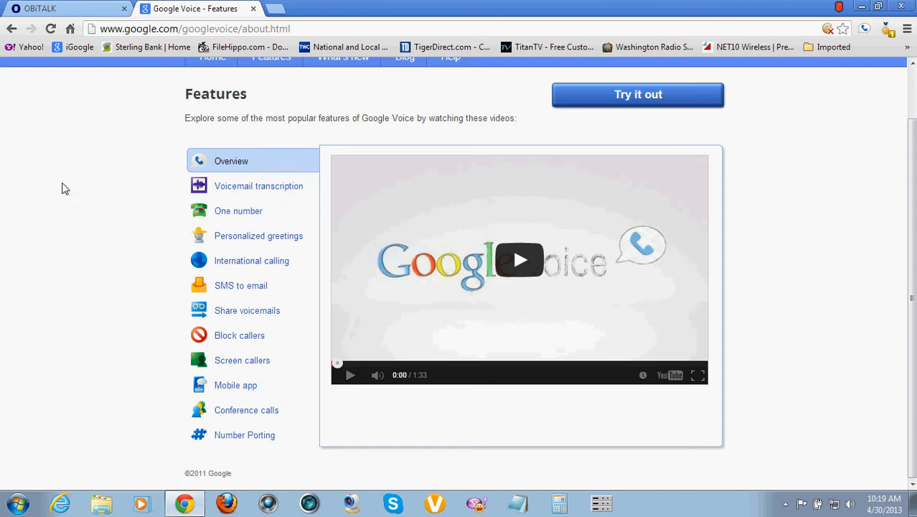
{"action": "mouse_move", "coordinate": [422, 327]}
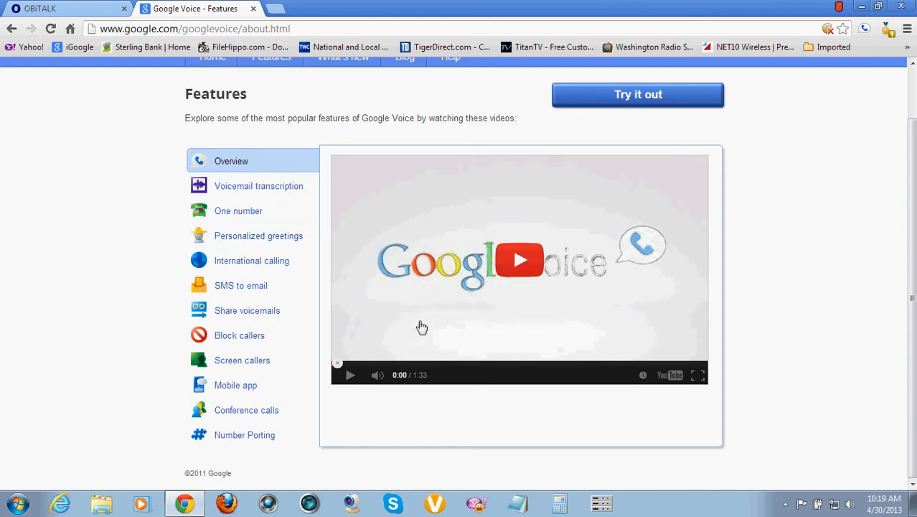
{"action": "mouse_move", "coordinate": [428, 325]}
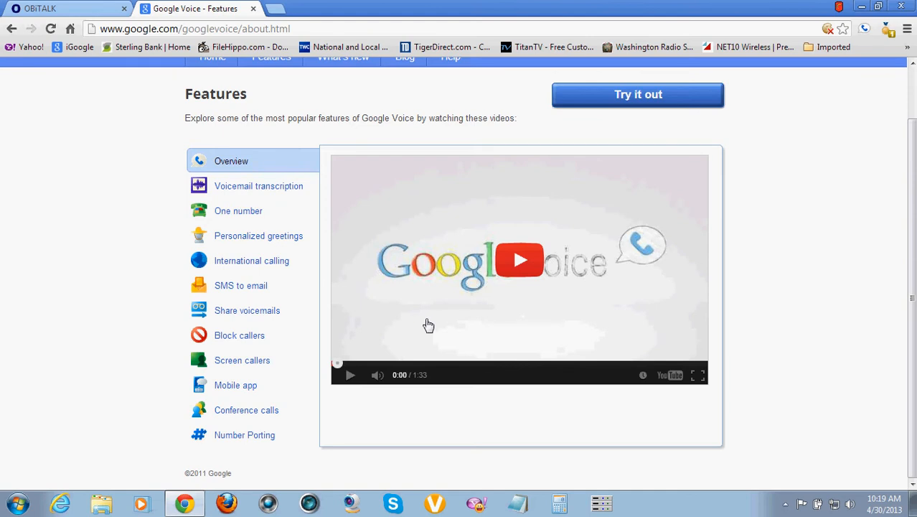
{"action": "mouse_move", "coordinate": [424, 330]}
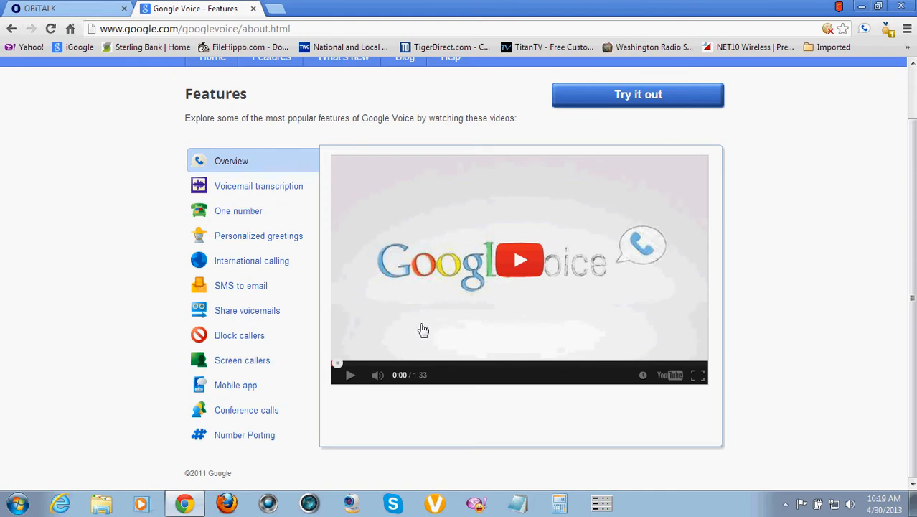
{"action": "mouse_move", "coordinate": [474, 319]}
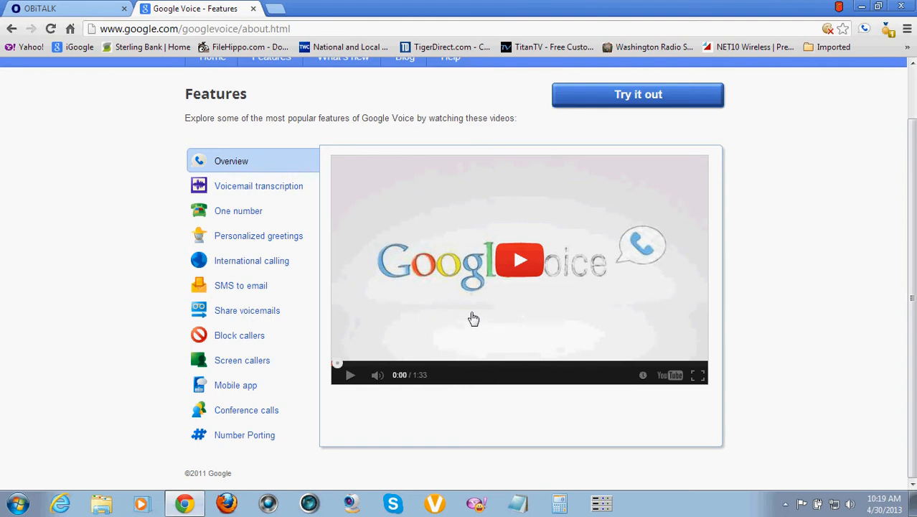
{"action": "left_click", "coordinate": [51, 12]}
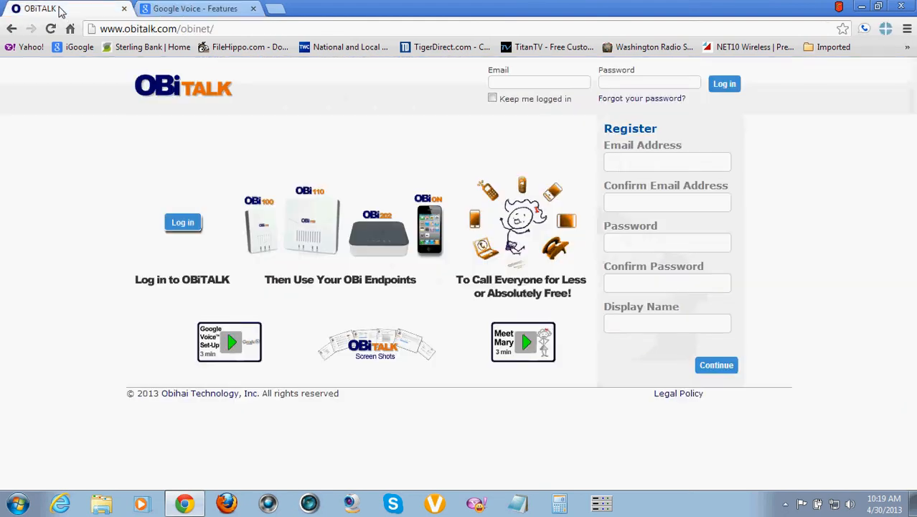
{"action": "mouse_move", "coordinate": [324, 247]}
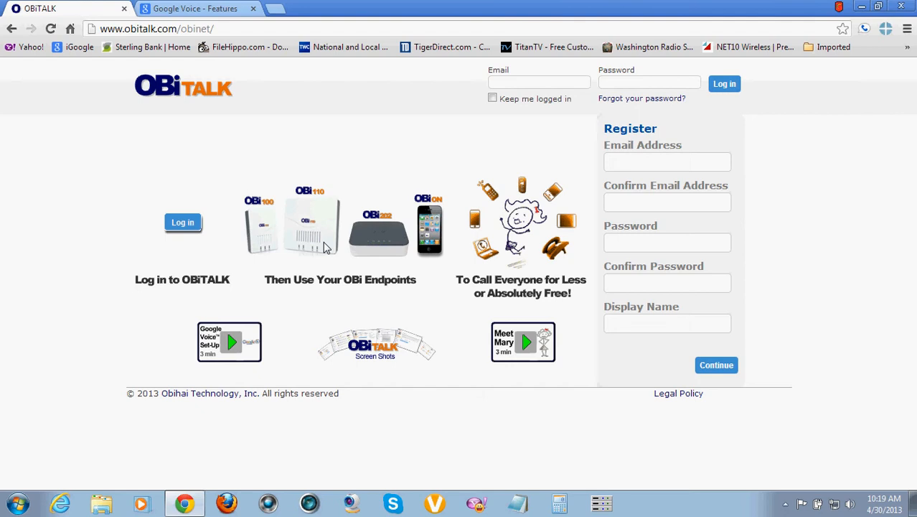
{"action": "mouse_move", "coordinate": [343, 224]}
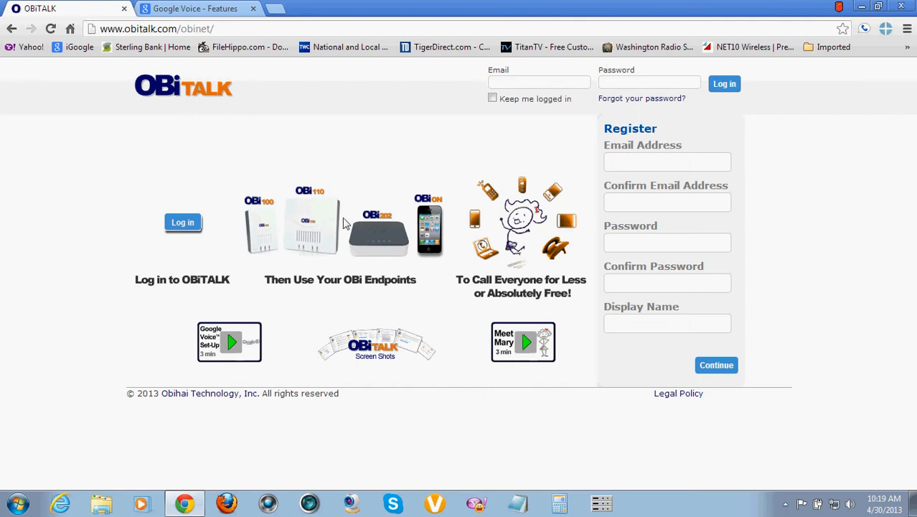
{"action": "mouse_move", "coordinate": [319, 264]}
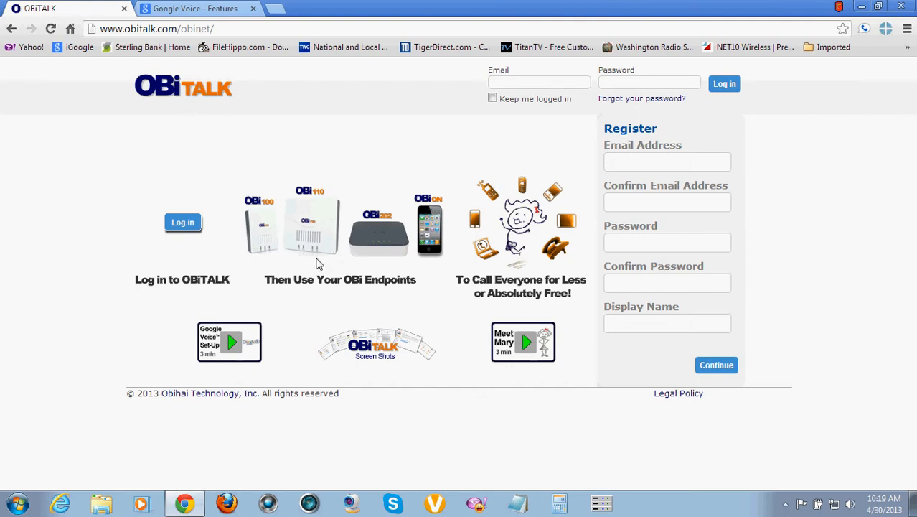
{"action": "mouse_move", "coordinate": [316, 231]}
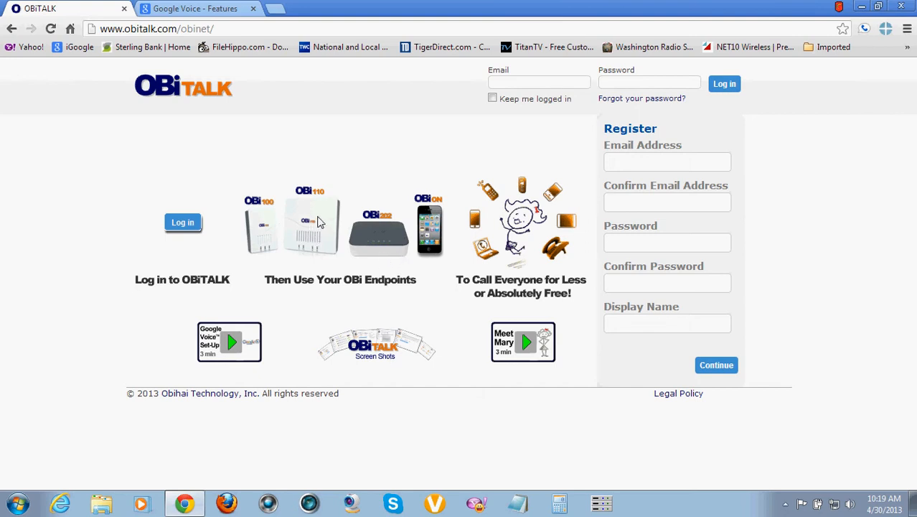
{"action": "mouse_move", "coordinate": [317, 246]}
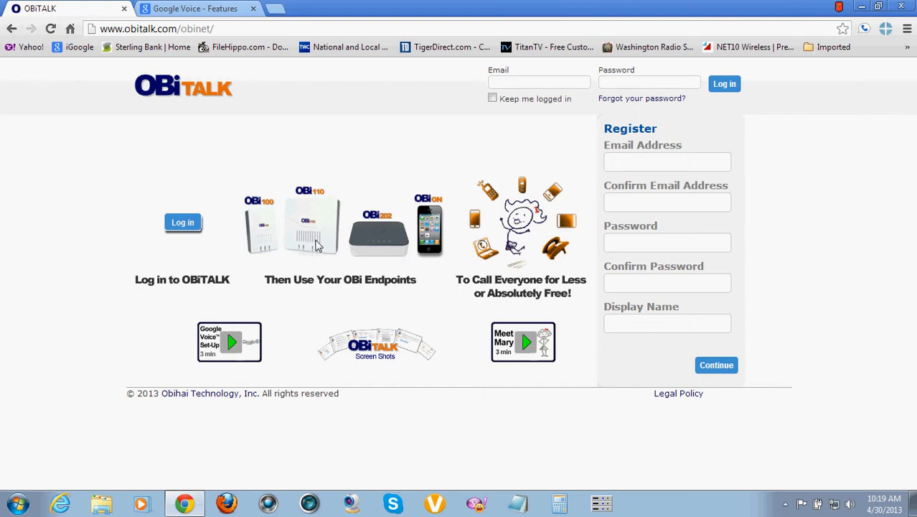
{"action": "mouse_move", "coordinate": [390, 152]}
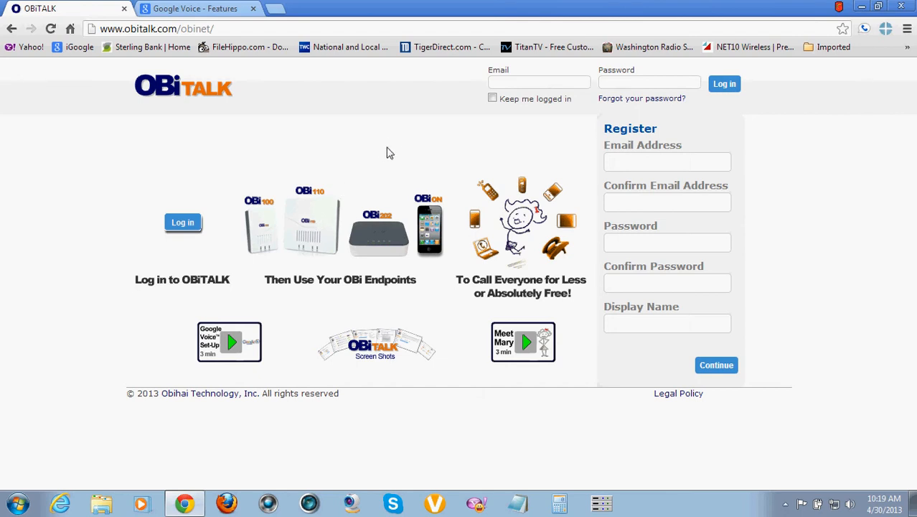
{"action": "mouse_move", "coordinate": [367, 164]}
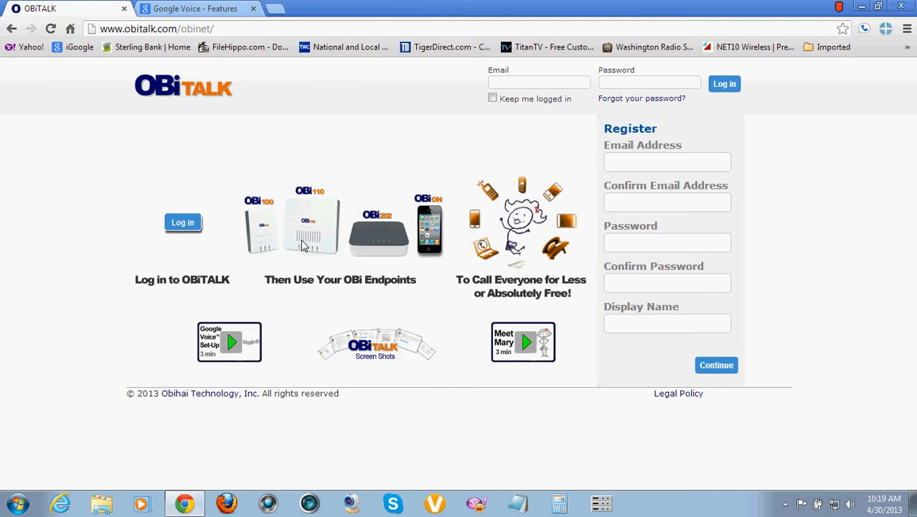
{"action": "mouse_move", "coordinate": [372, 136]}
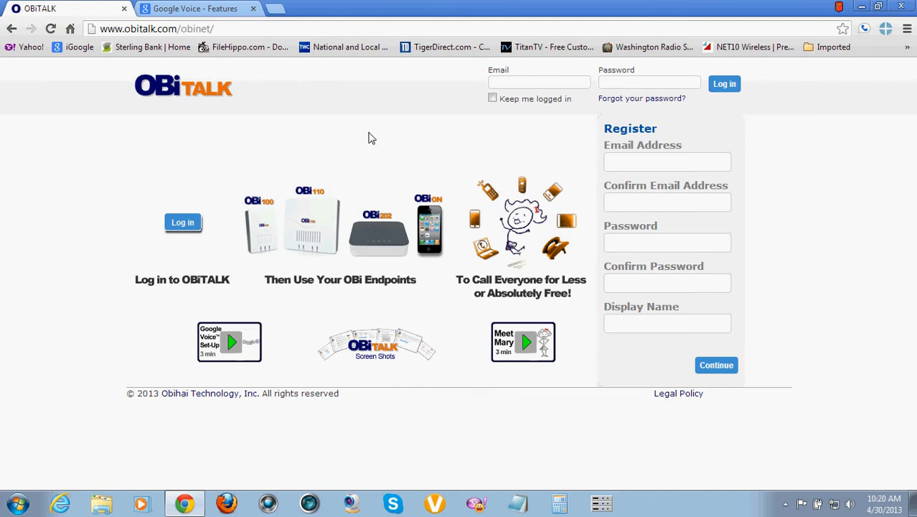
{"action": "mouse_move", "coordinate": [294, 250]}
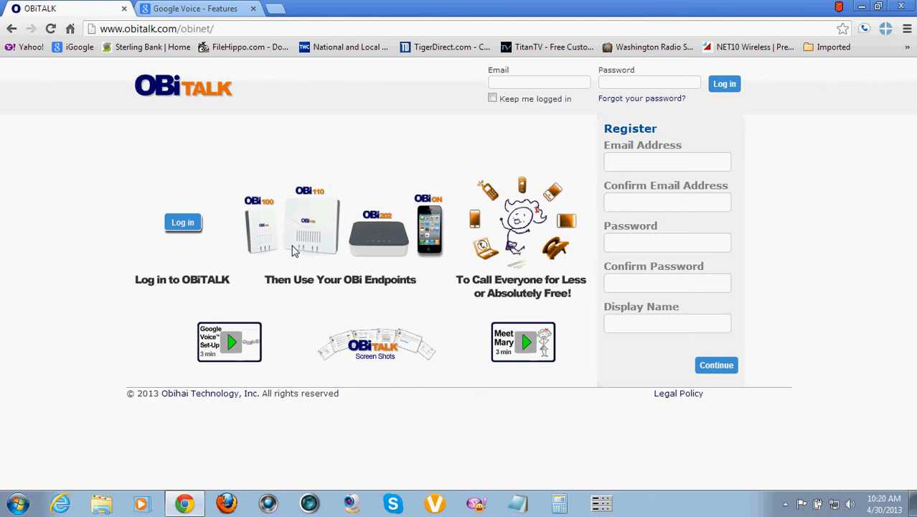
{"action": "mouse_move", "coordinate": [402, 137]}
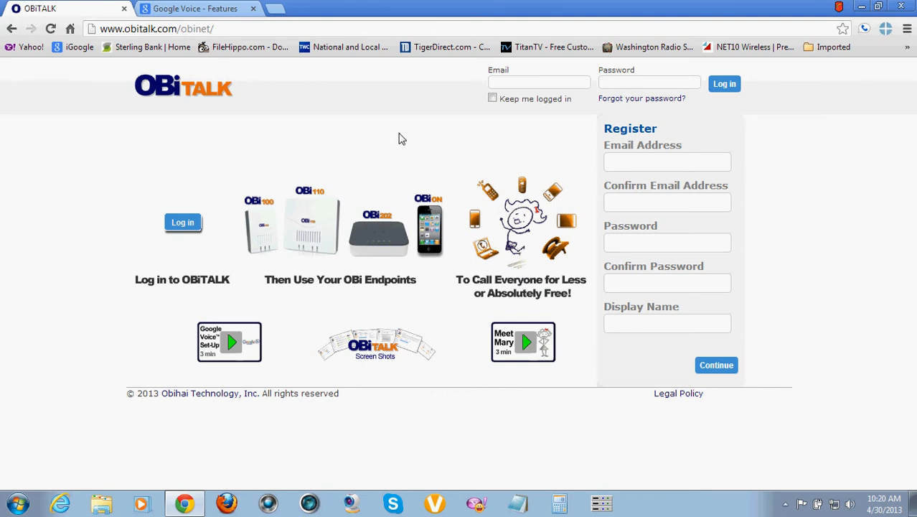
{"action": "mouse_move", "coordinate": [403, 129]}
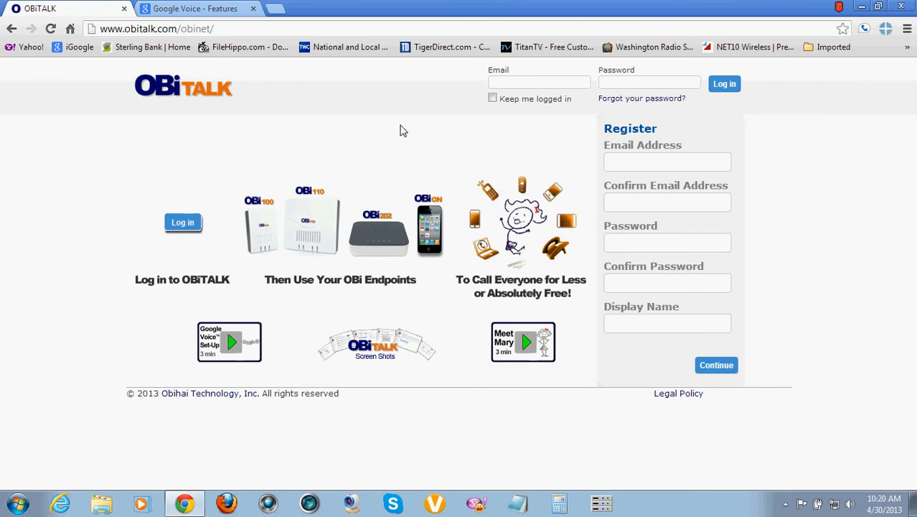
{"action": "mouse_move", "coordinate": [224, 146]}
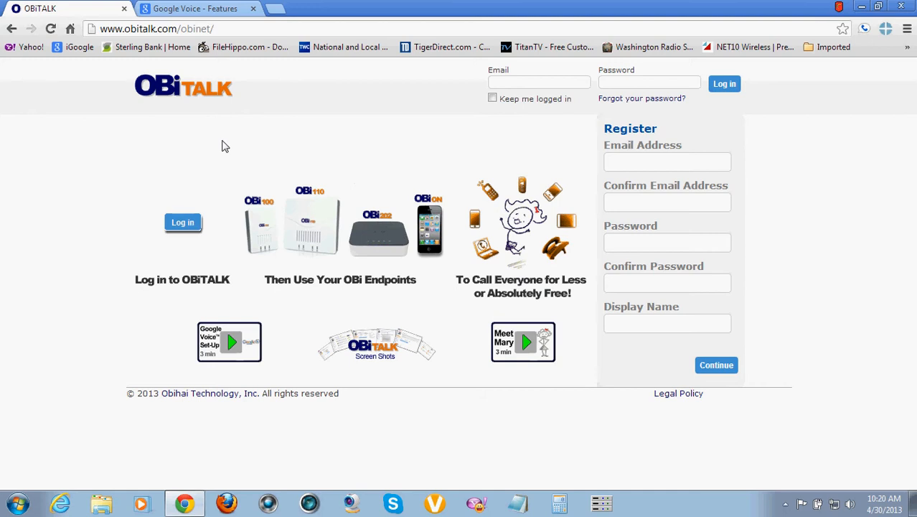
{"action": "mouse_move", "coordinate": [307, 227]}
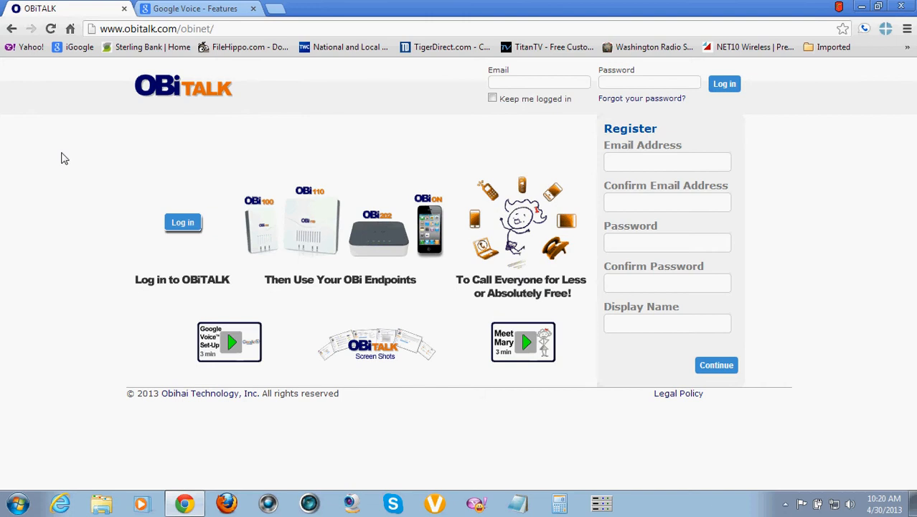
{"action": "mouse_move", "coordinate": [287, 172]}
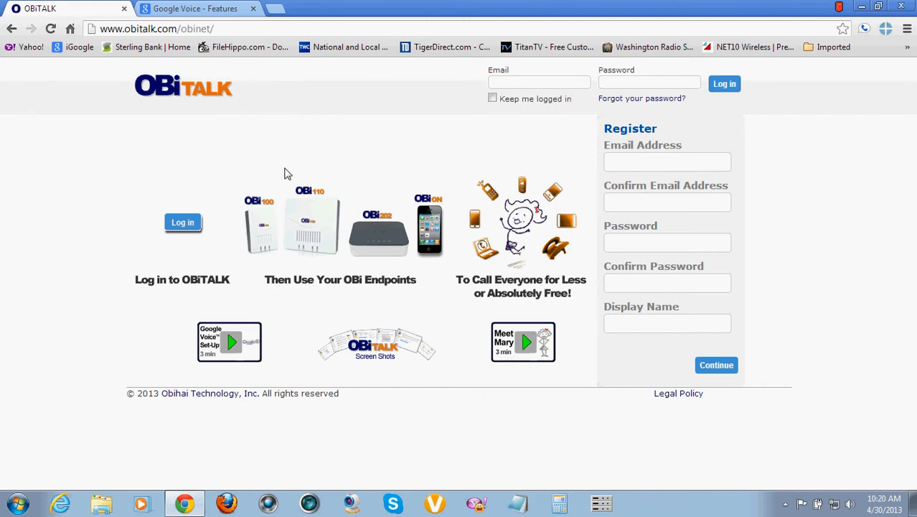
{"action": "mouse_move", "coordinate": [175, 155]}
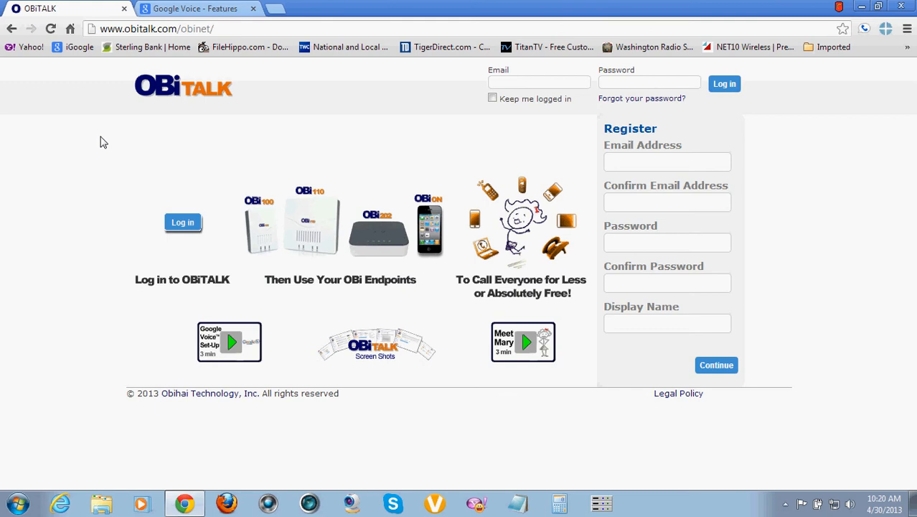
{"action": "mouse_move", "coordinate": [326, 216]}
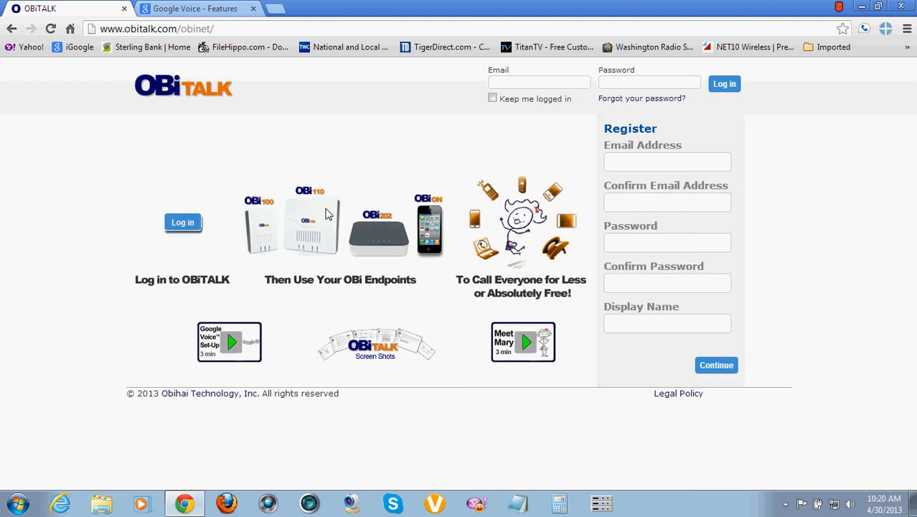
{"action": "mouse_move", "coordinate": [310, 228]}
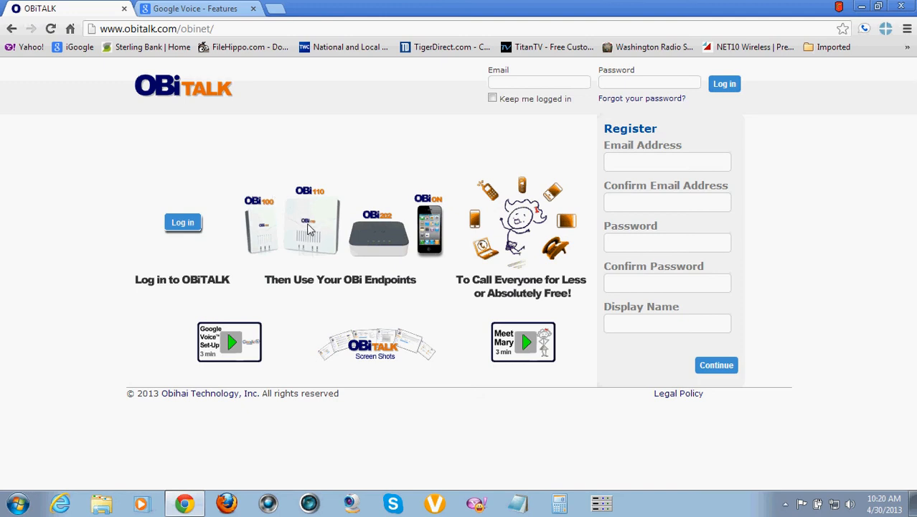
{"action": "mouse_move", "coordinate": [129, 165]}
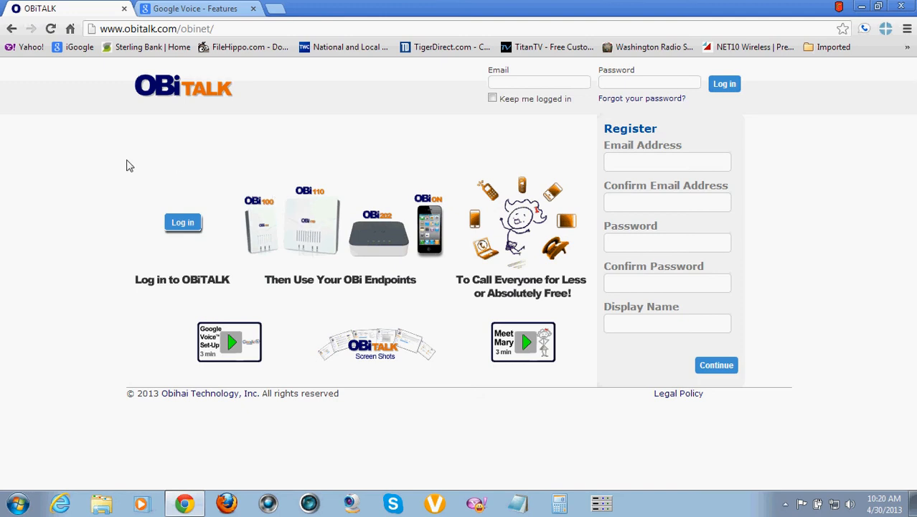
{"action": "mouse_move", "coordinate": [120, 181]}
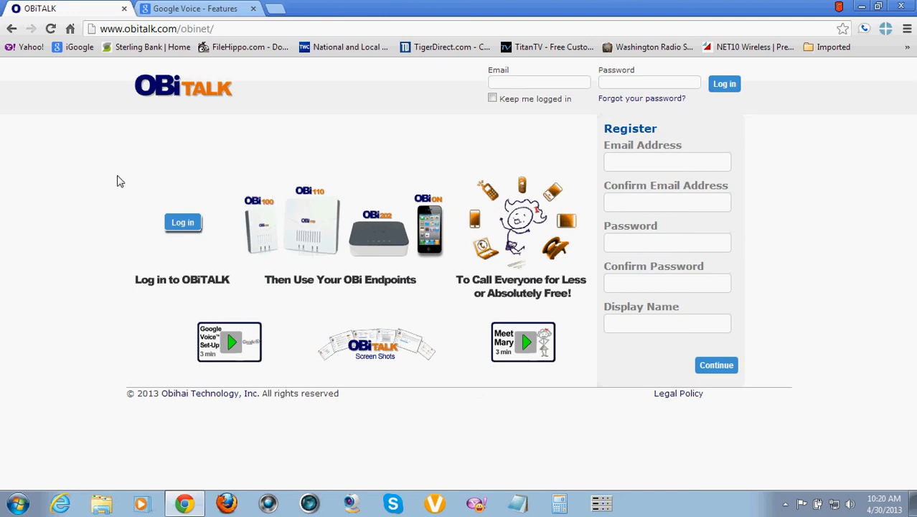
{"action": "mouse_move", "coordinate": [284, 195]}
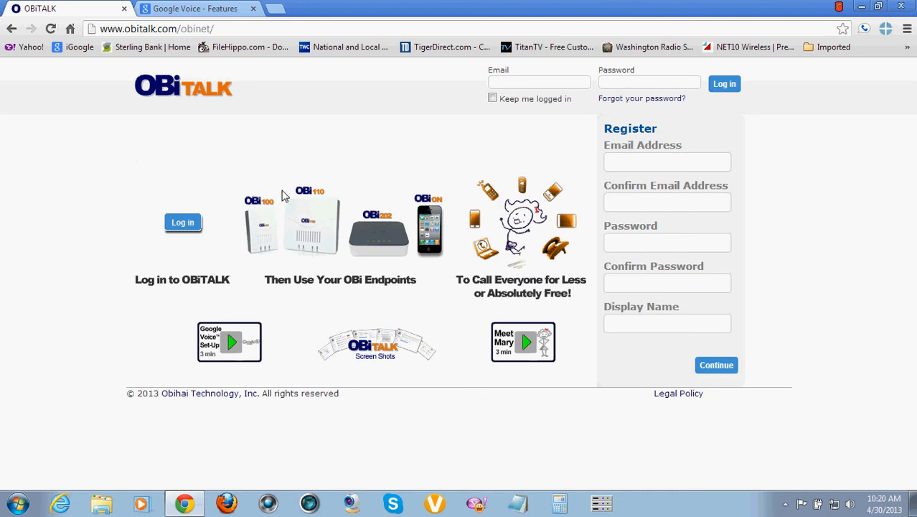
{"action": "mouse_move", "coordinate": [241, 173]}
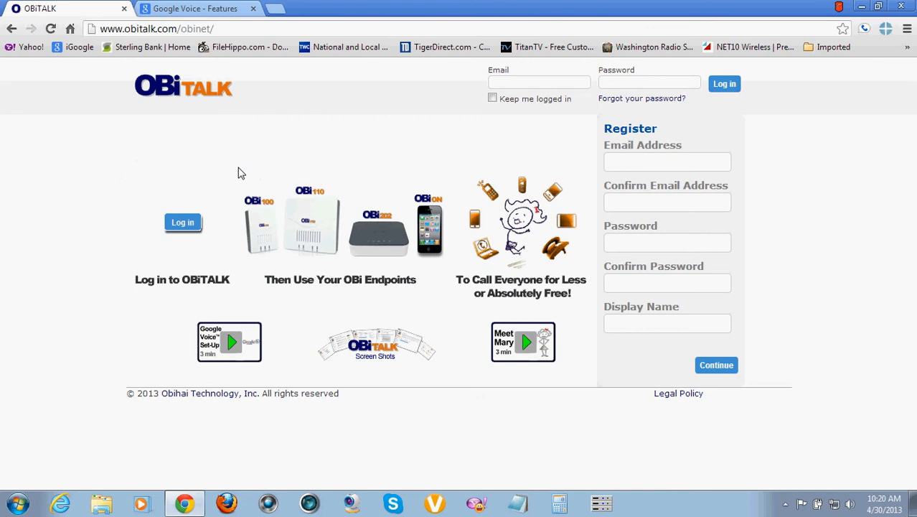
{"action": "mouse_move", "coordinate": [132, 132]}
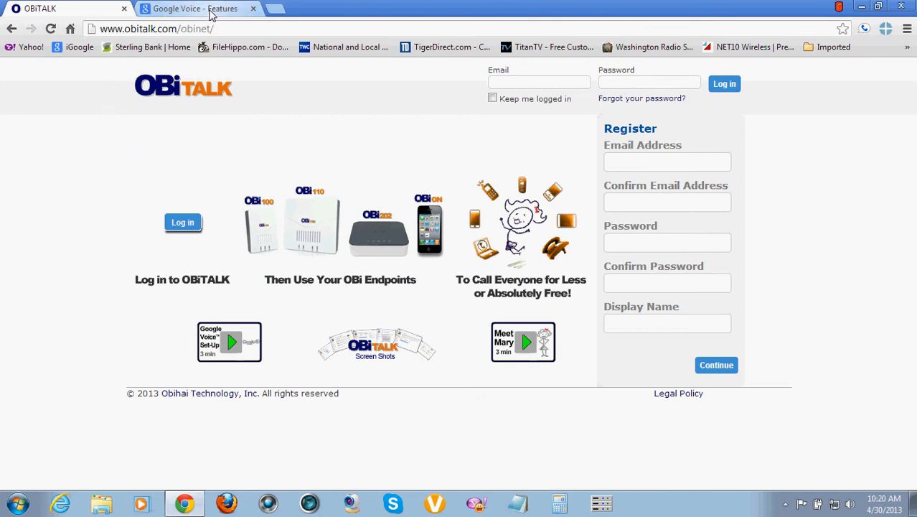
{"action": "left_click", "coordinate": [201, 8]}
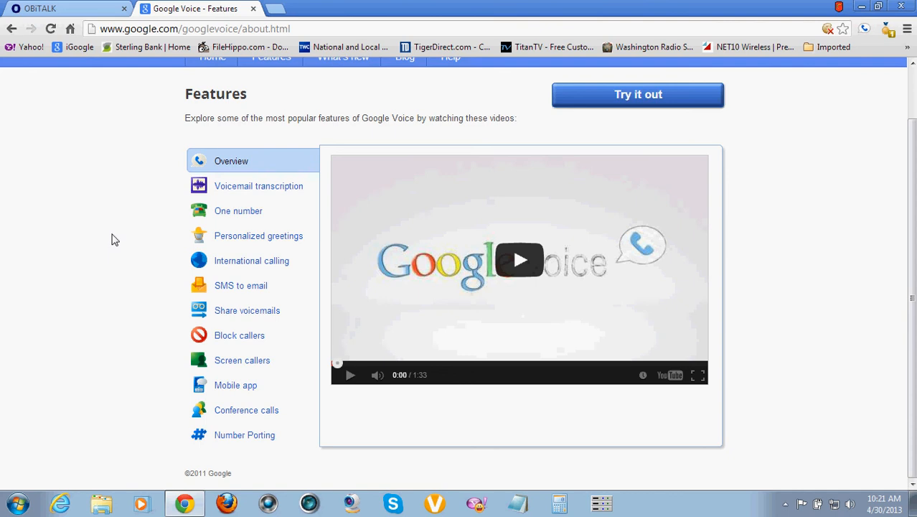
{"action": "mouse_move", "coordinate": [120, 151]}
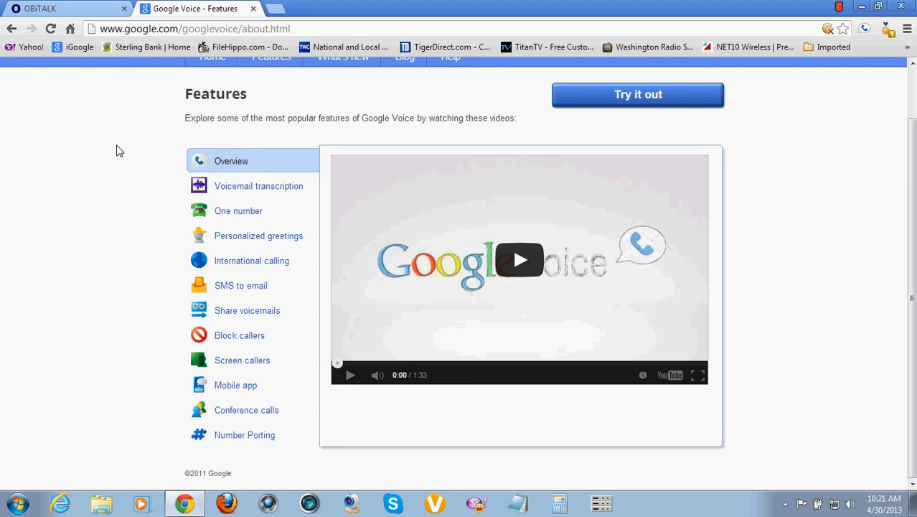
{"action": "left_click", "coordinate": [51, 9]}
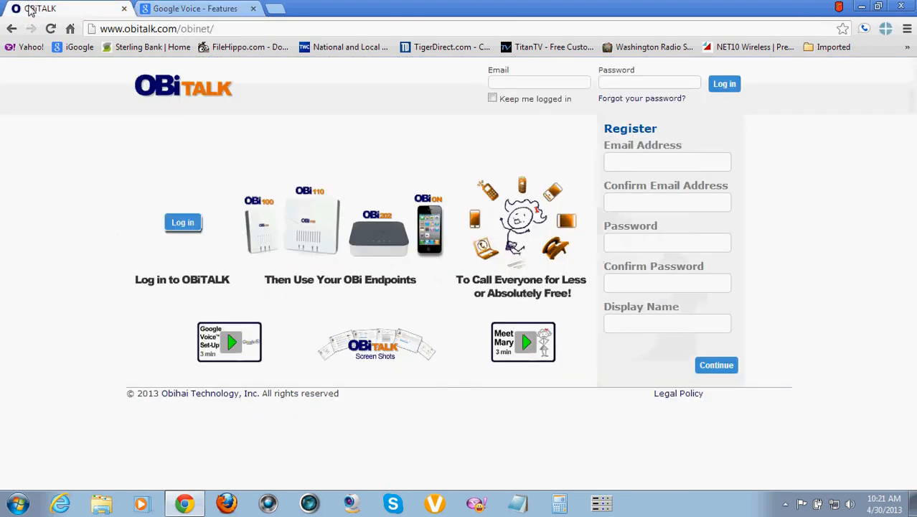
{"action": "mouse_move", "coordinate": [92, 171]}
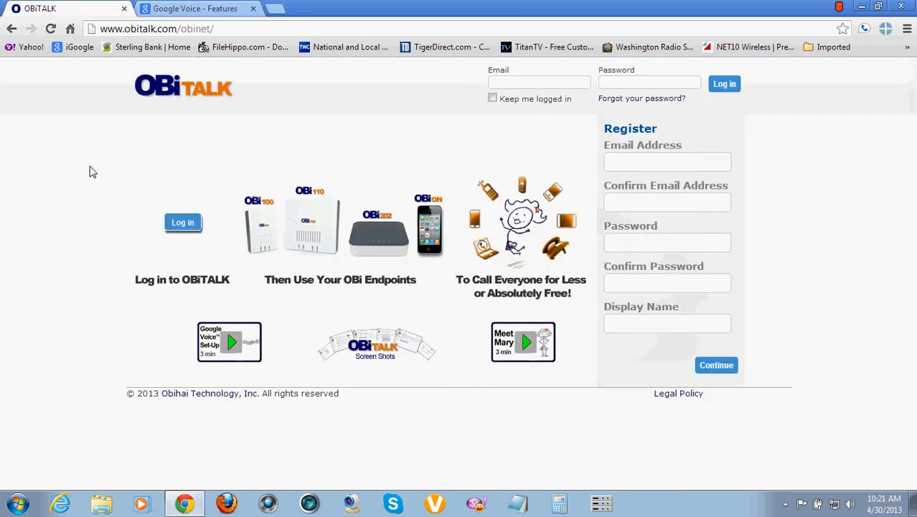
{"action": "mouse_move", "coordinate": [53, 163]}
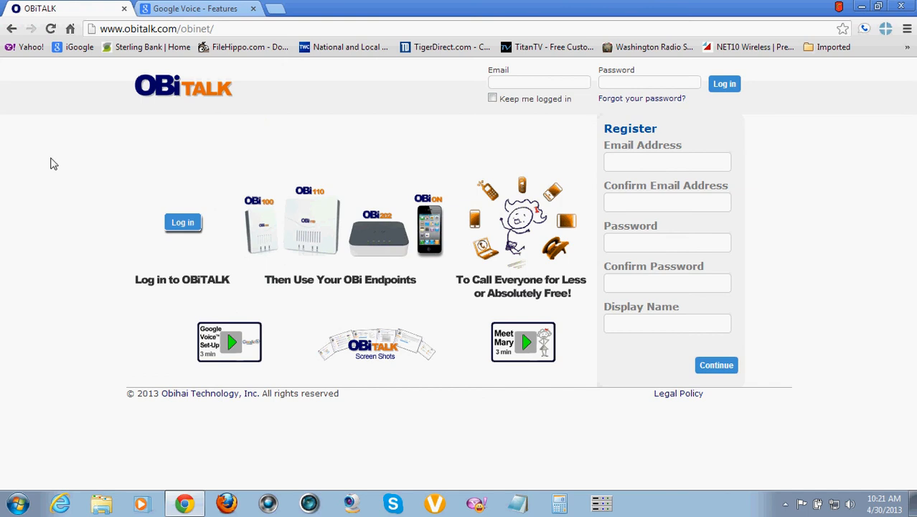
{"action": "mouse_move", "coordinate": [253, 241]}
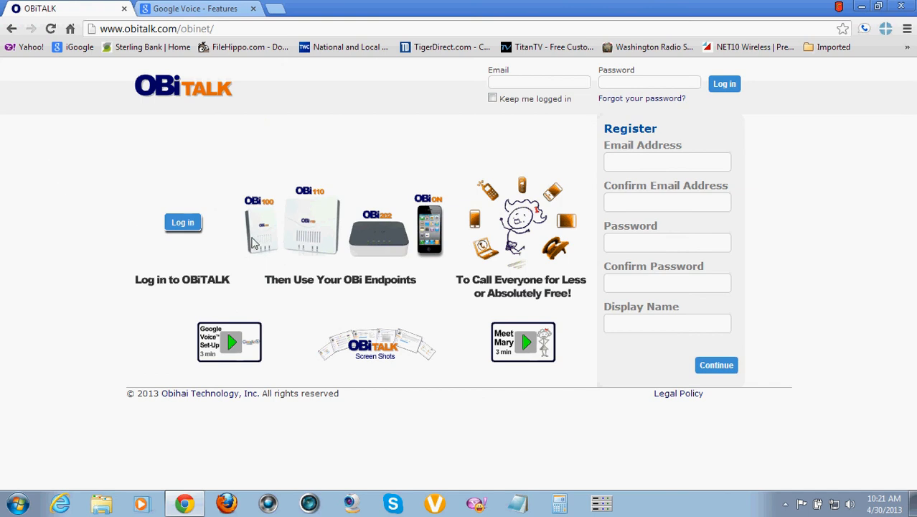
{"action": "mouse_move", "coordinate": [316, 218]}
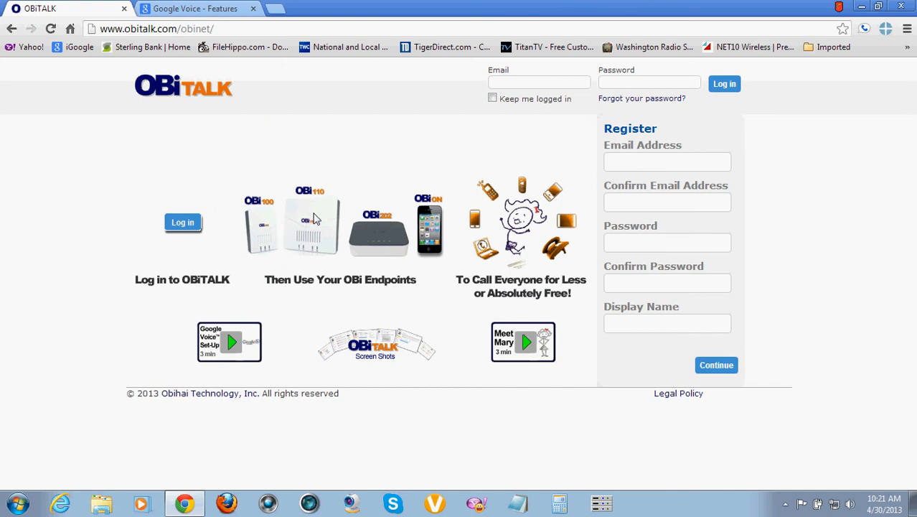
{"action": "mouse_move", "coordinate": [85, 221]}
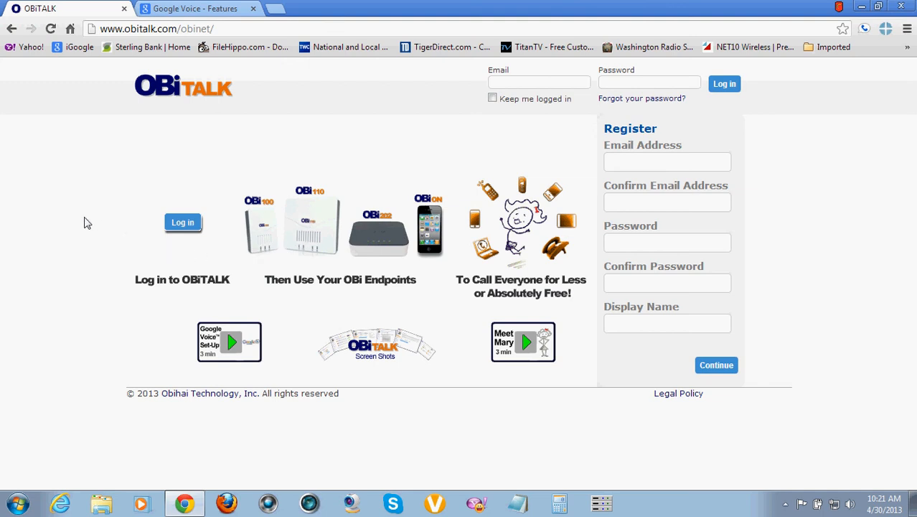
{"action": "mouse_move", "coordinate": [68, 98]}
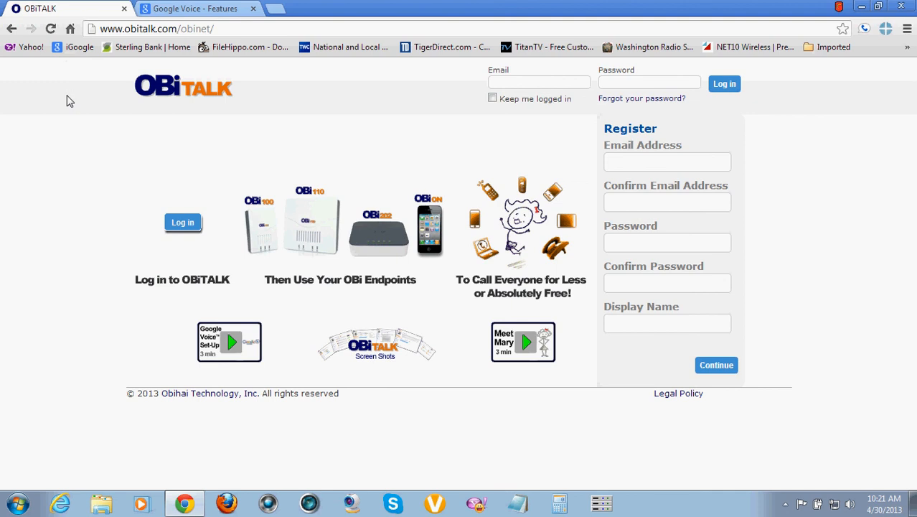
{"action": "mouse_move", "coordinate": [878, 340]}
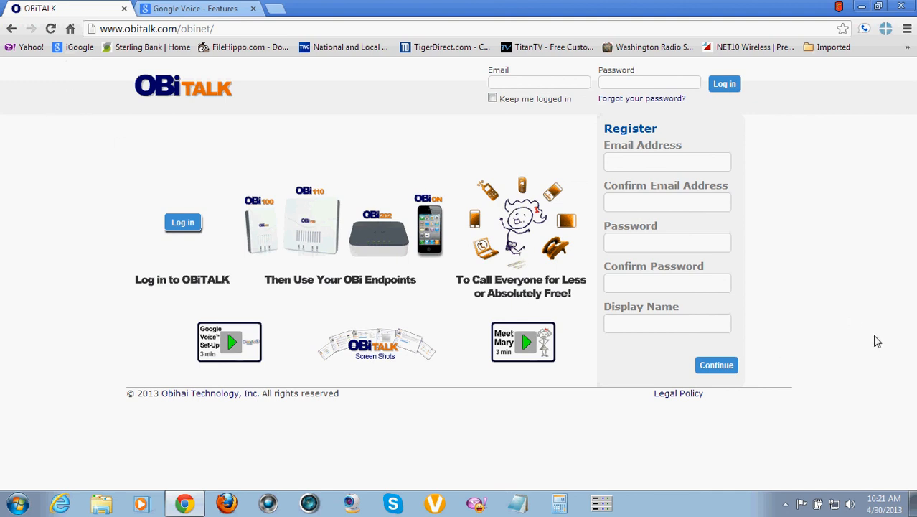
{"action": "mouse_move", "coordinate": [852, 311]}
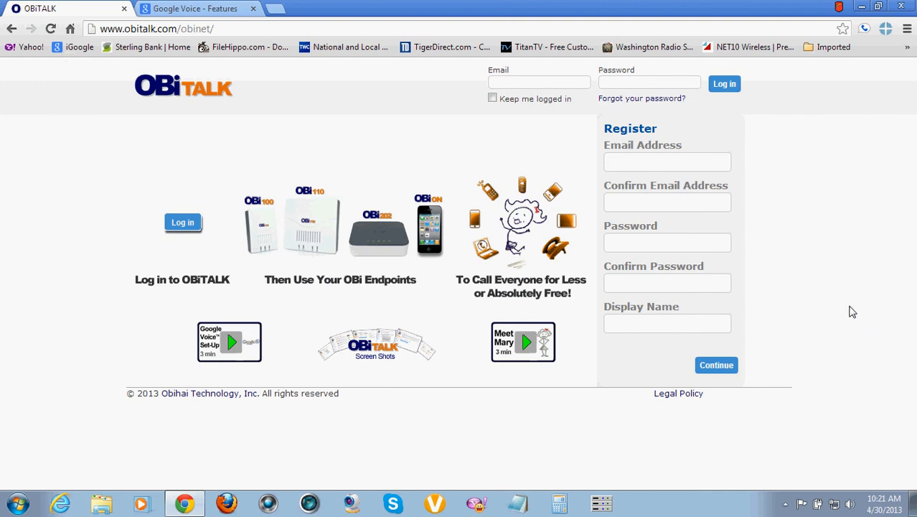
{"action": "mouse_move", "coordinate": [827, 253]}
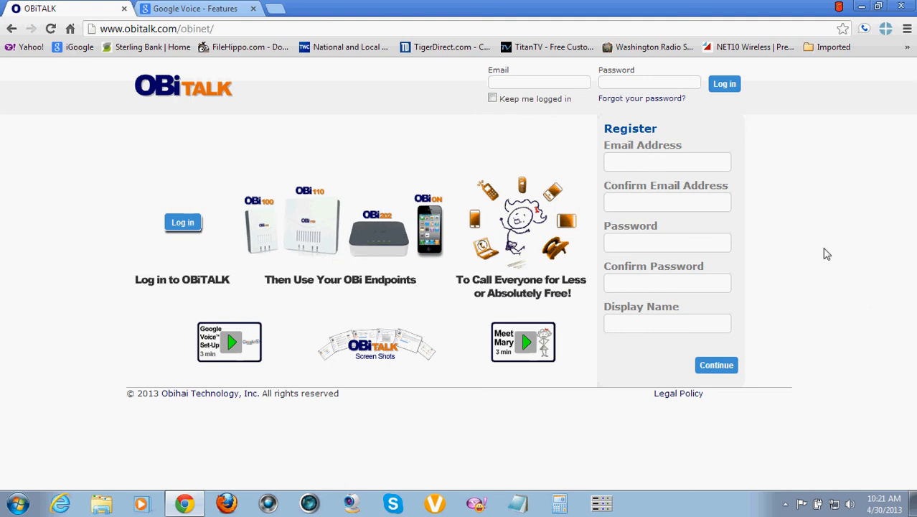
{"action": "mouse_move", "coordinate": [844, 256]}
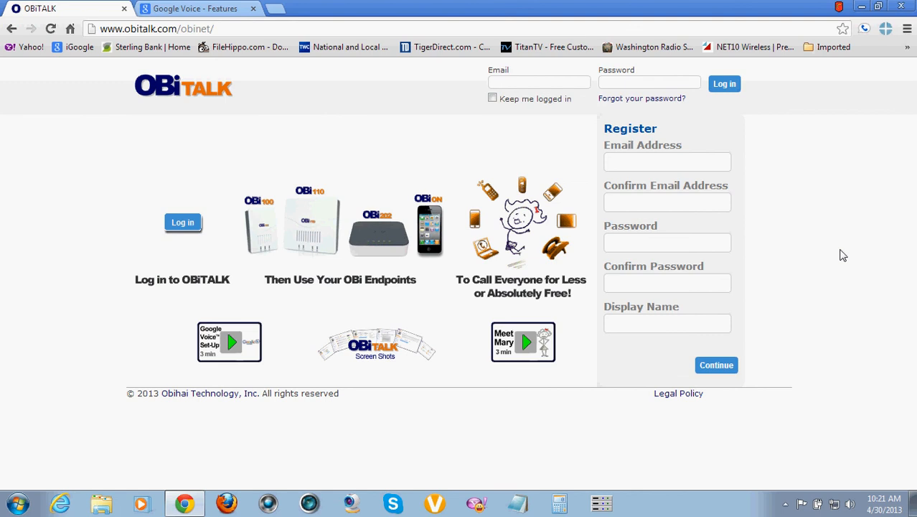
{"action": "mouse_move", "coordinate": [413, 276]}
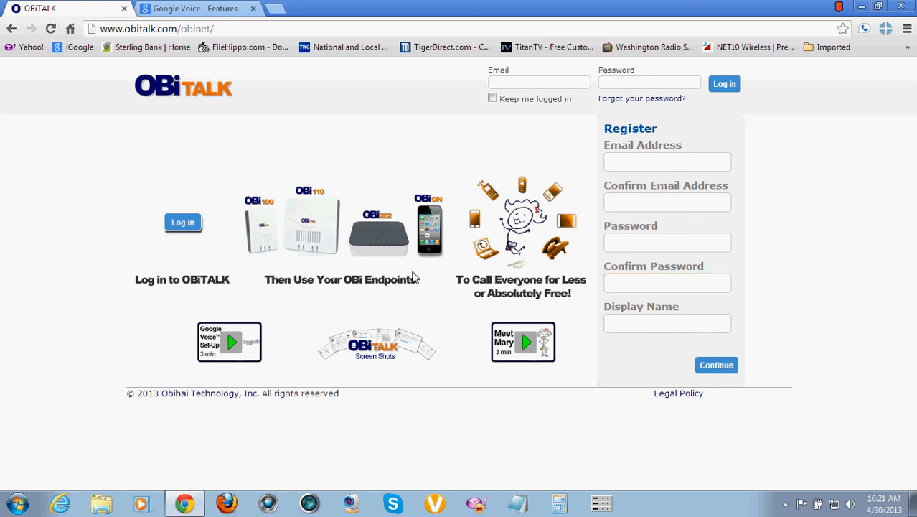
{"action": "mouse_move", "coordinate": [827, 221]}
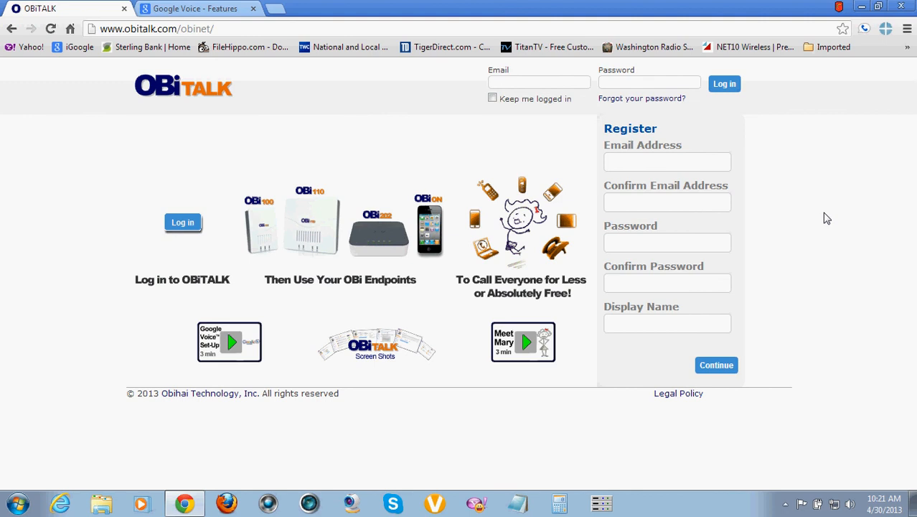
{"action": "mouse_move", "coordinate": [839, 300]}
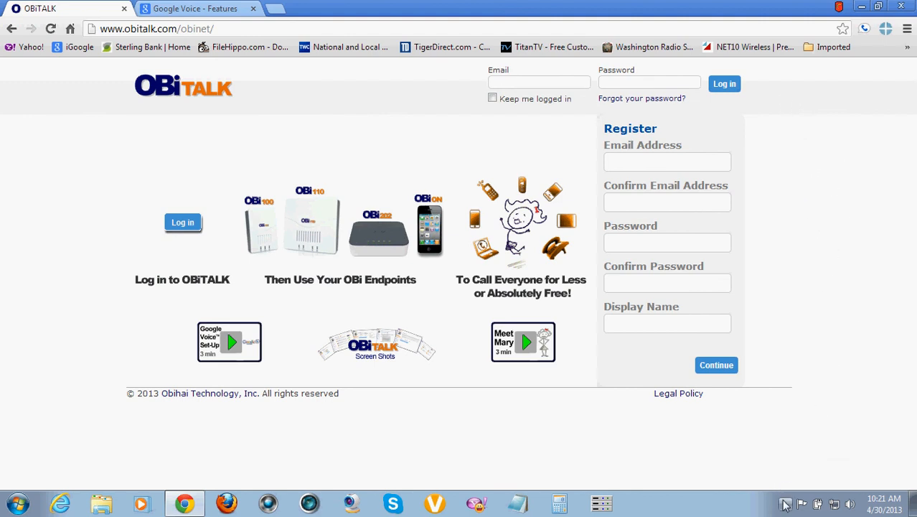
- Show the hidden background program icons from the taskbar notification area
{"action": "left_click", "coordinate": [785, 505]}
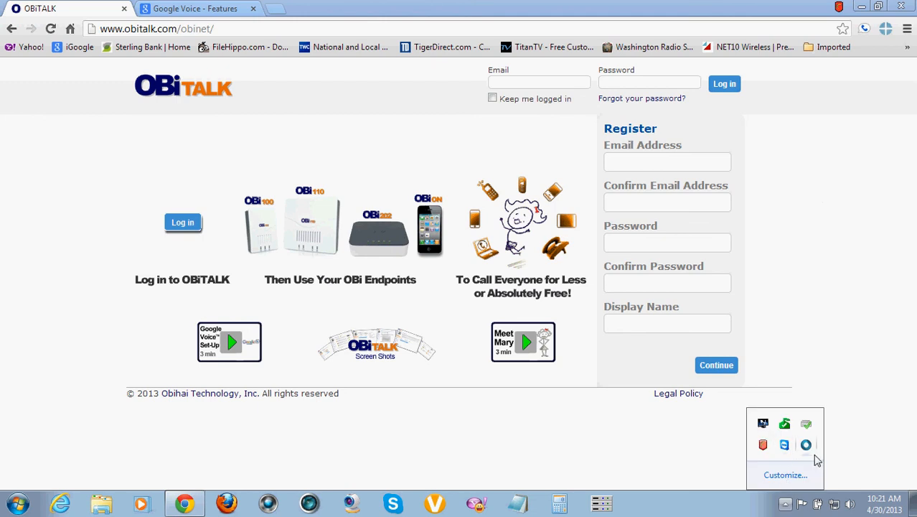